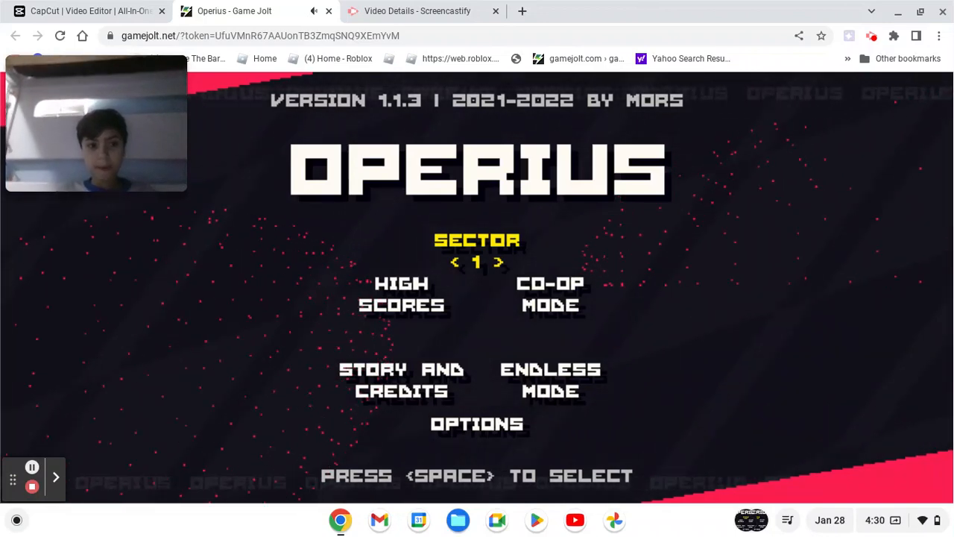
- Start an Operius run from Sector 1 on the title screen
{"action": "key", "text": "space"}
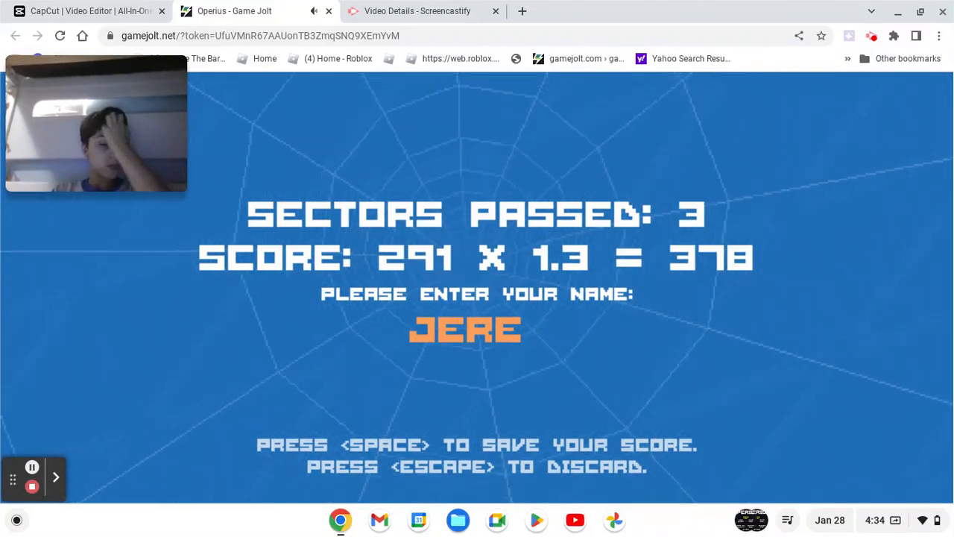
- Type the name JERE for the 378-point score
{"action": "type", "text": "E"}
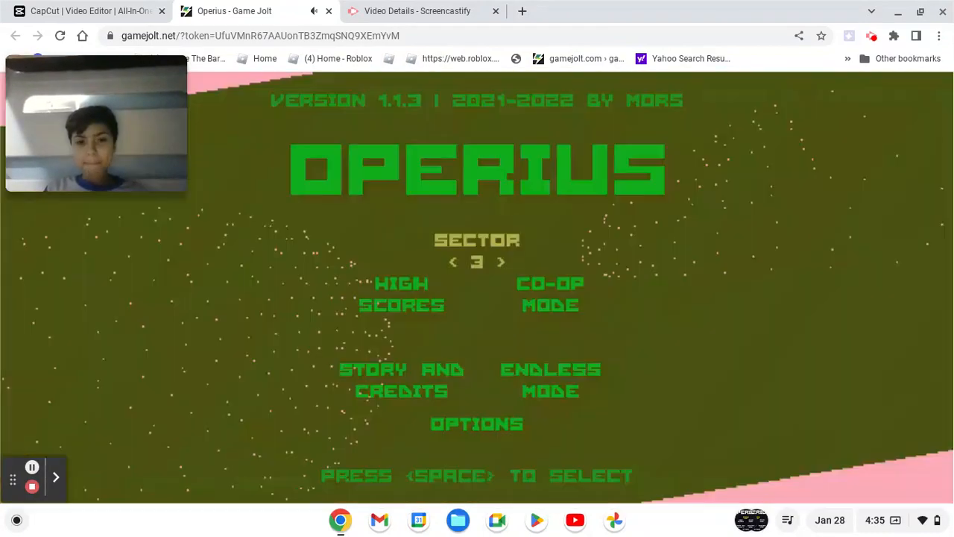
- Start a new Operius run from Sector 3
{"action": "key", "text": "space"}
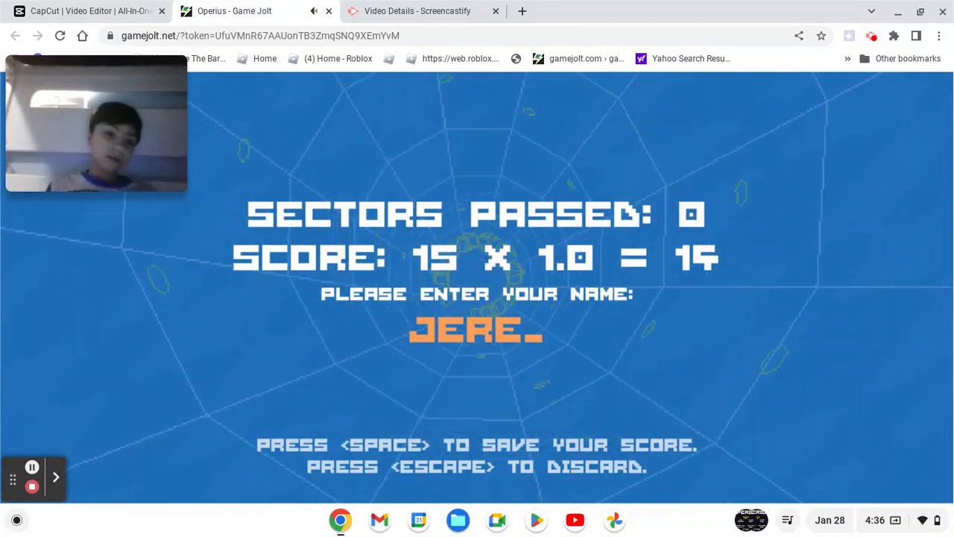
- Dismiss the 15-point game-over screen and restart the game
{"action": "key", "text": "space"}
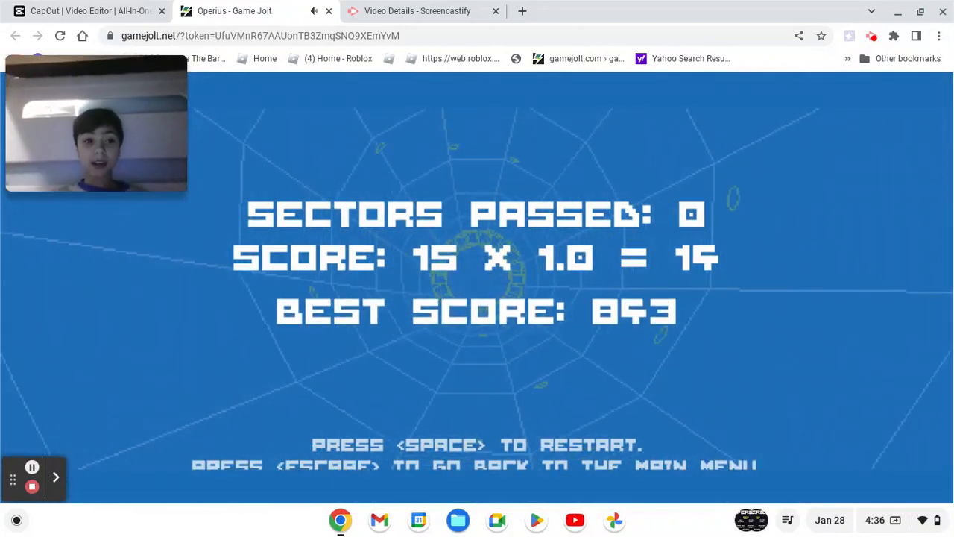
{"action": "key", "text": "space"}
{"action": "type", "text": "JERE"}
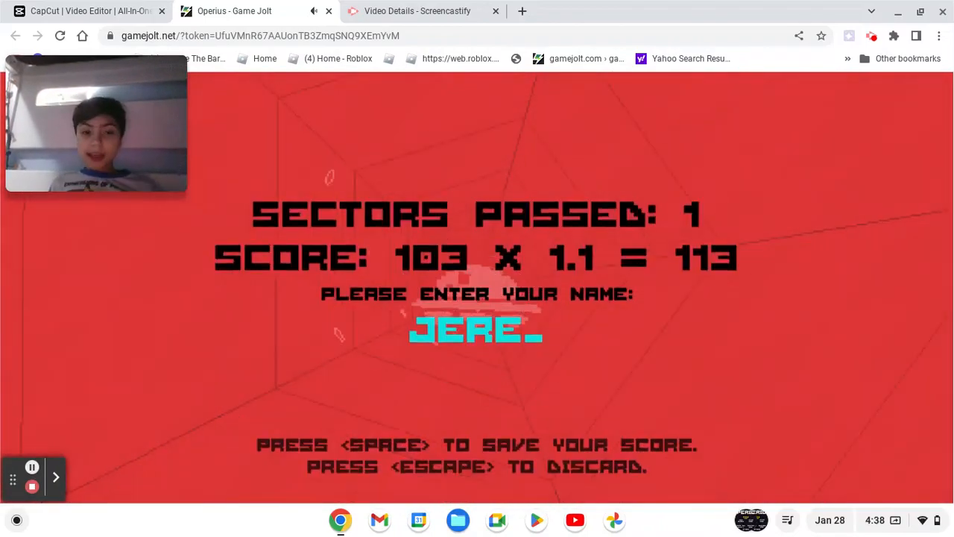
- Save the 113-point score, then return to the title menu after a 1-point run
{"action": "key", "text": "space"}
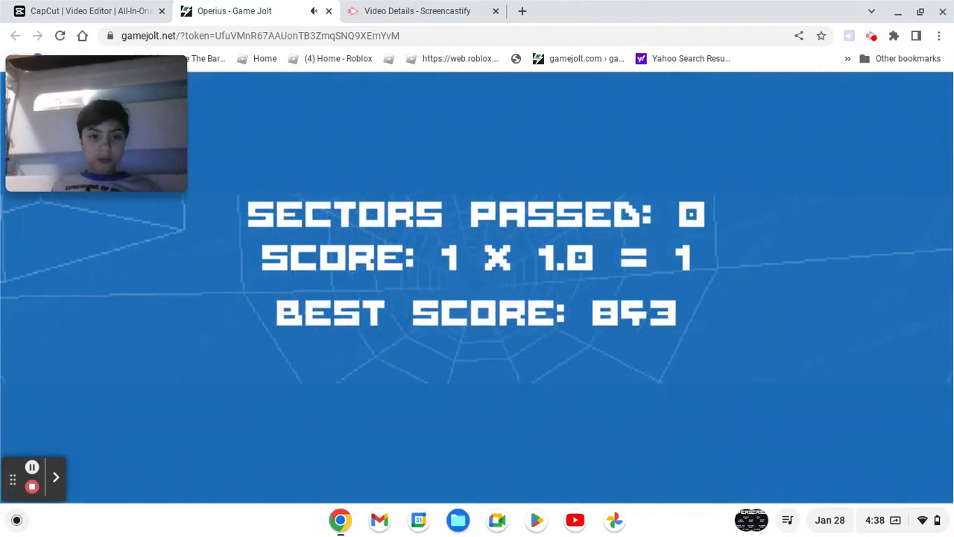
{"action": "key", "text": "space"}
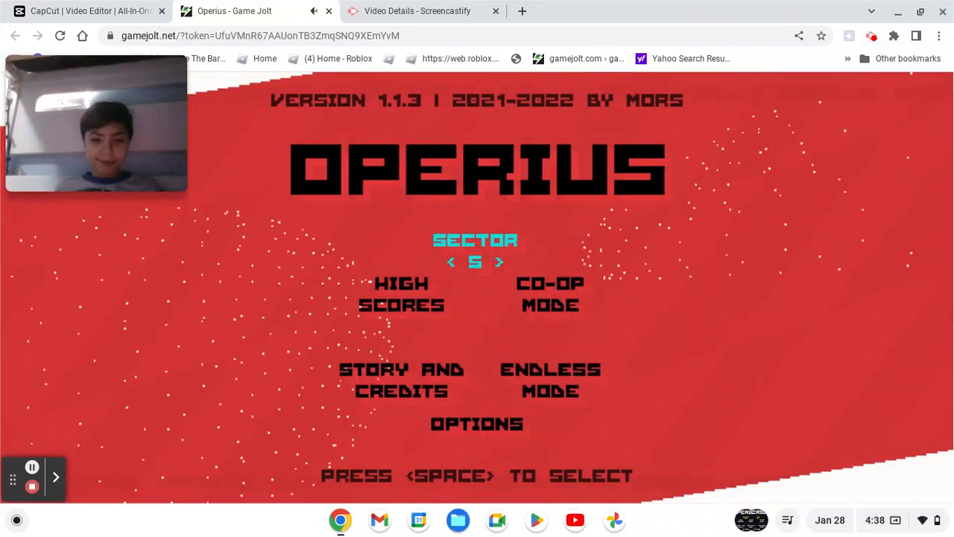
{"action": "key", "text": "space"}
{"action": "type", "text": "JERE"}
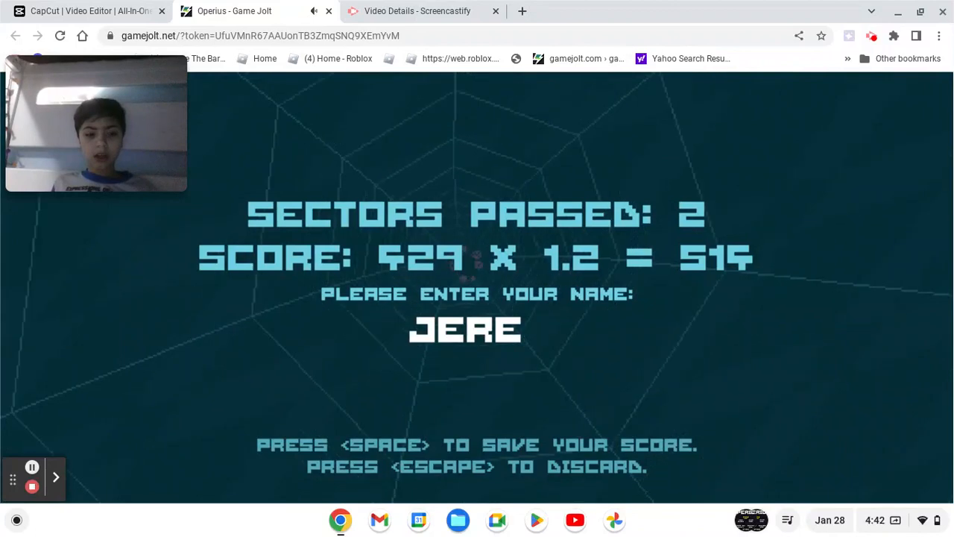
- Save the 515-point, two-sector score under the entered name
{"action": "key", "text": "space"}
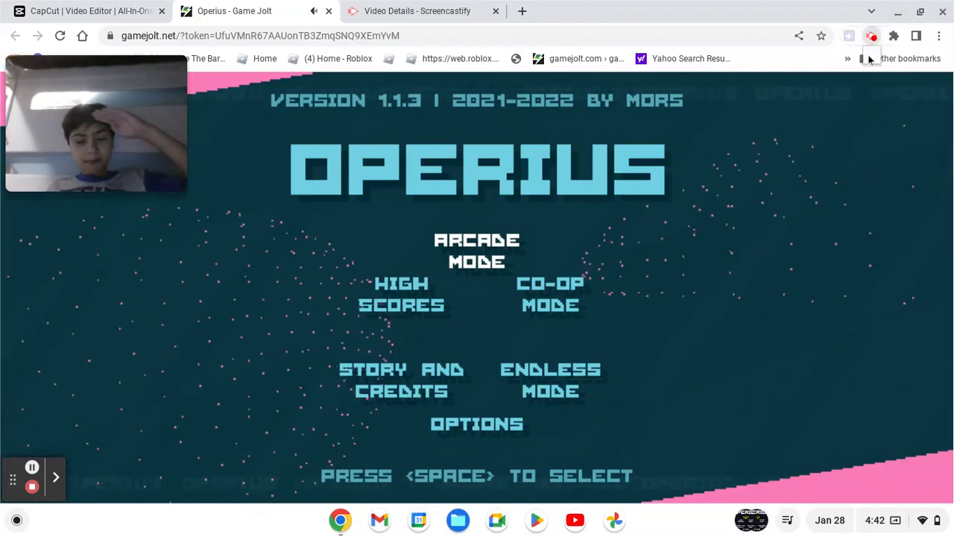
- Open the Screencastify recording panel from the browser toolbar
{"action": "left_click", "coordinate": [872, 35]}
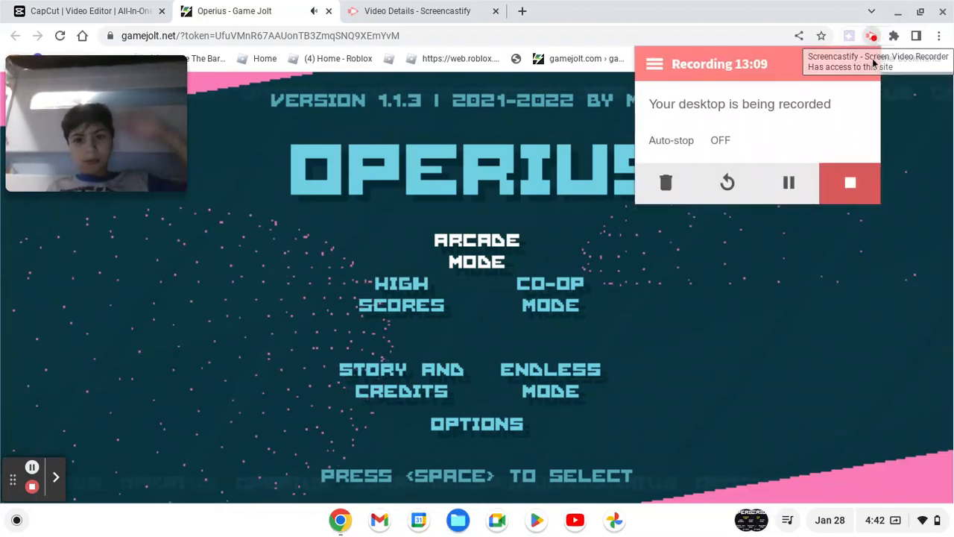